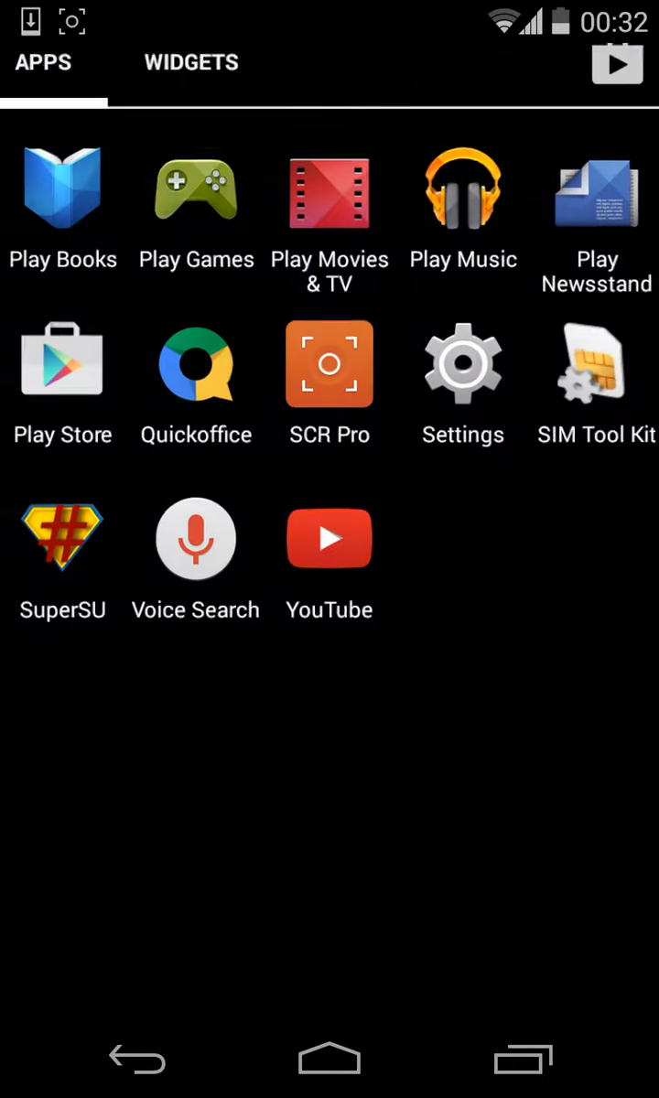
- Open the notification shade to reach the 'System update available' notification's app info option
left_click(328, 1060)
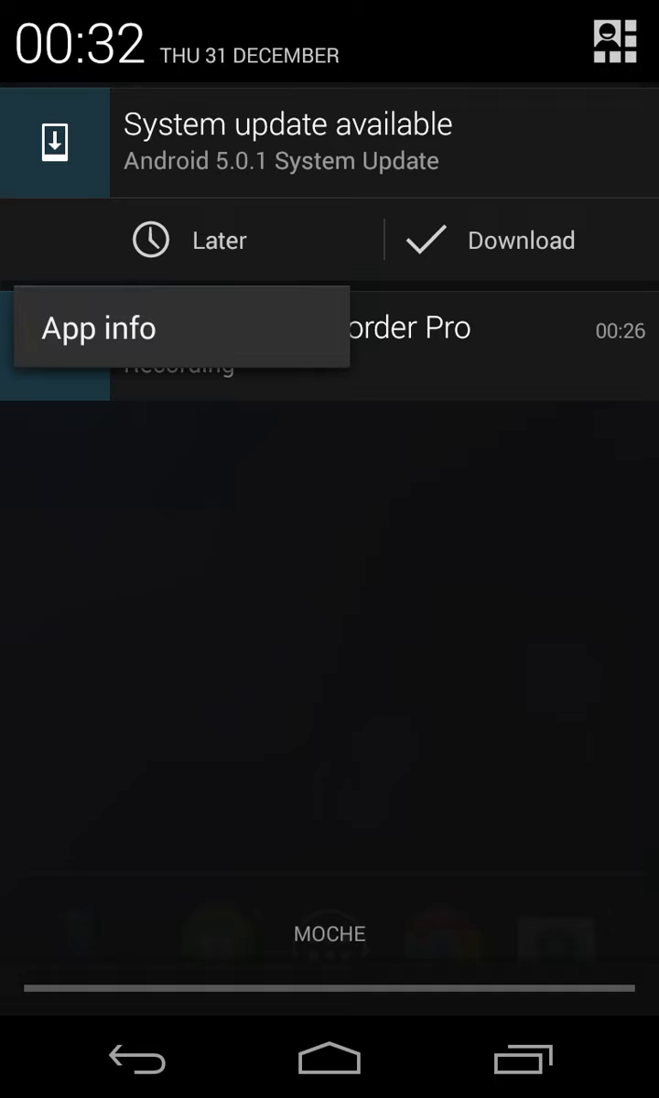
- Turn off Show notifications for Google Play services and return to the All apps list
left_click(98, 329)
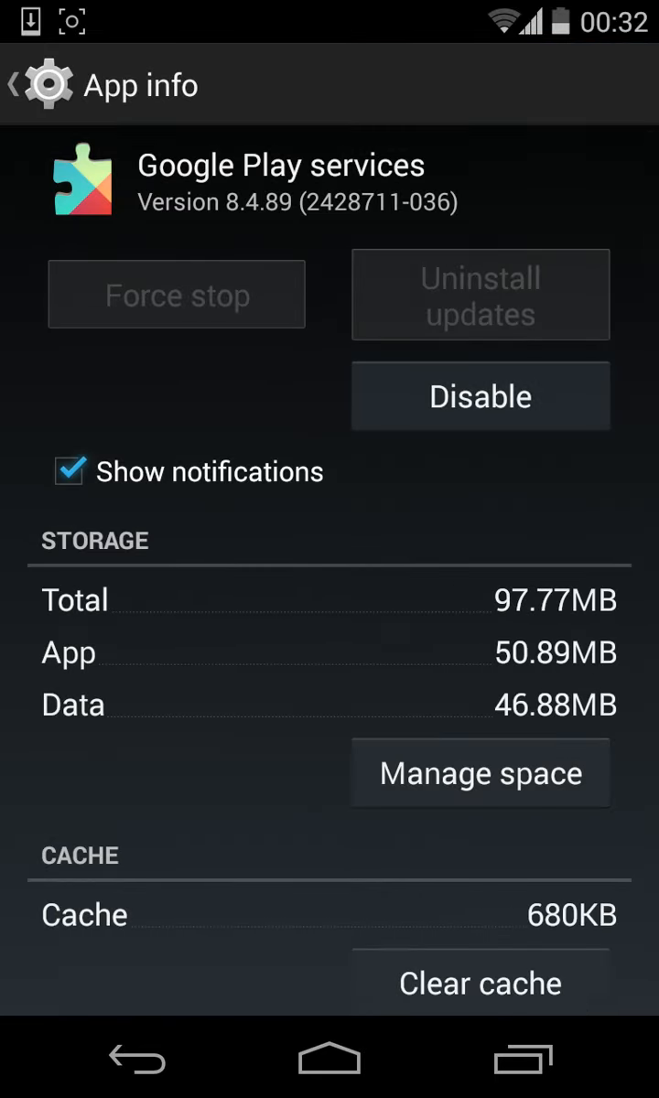
left_click(67, 472)
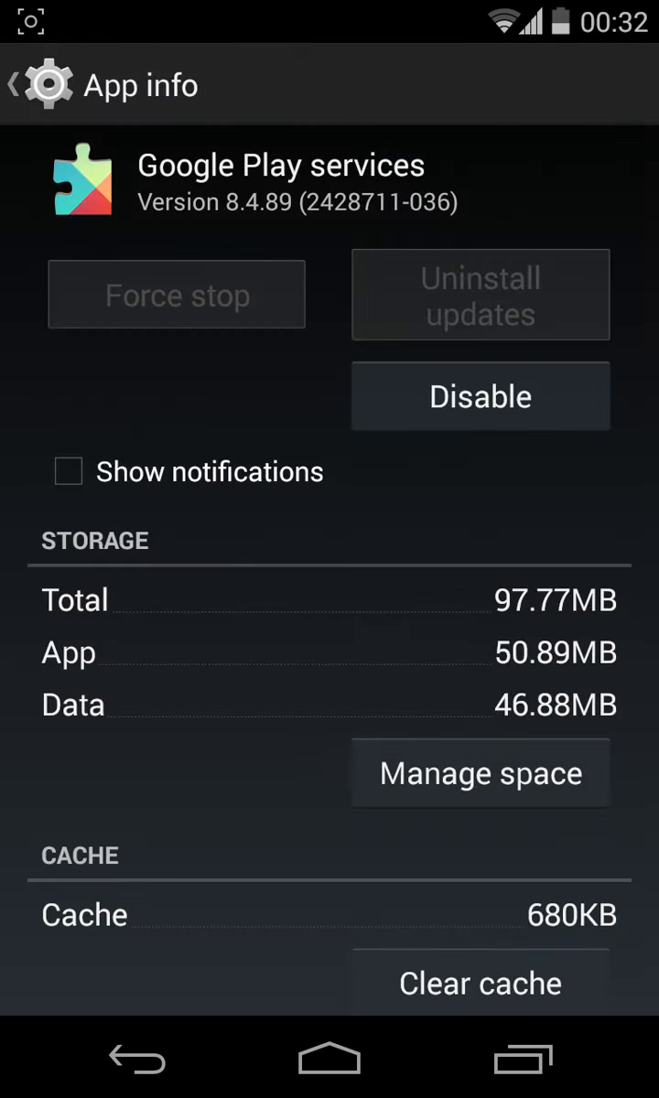
left_click(136, 1058)
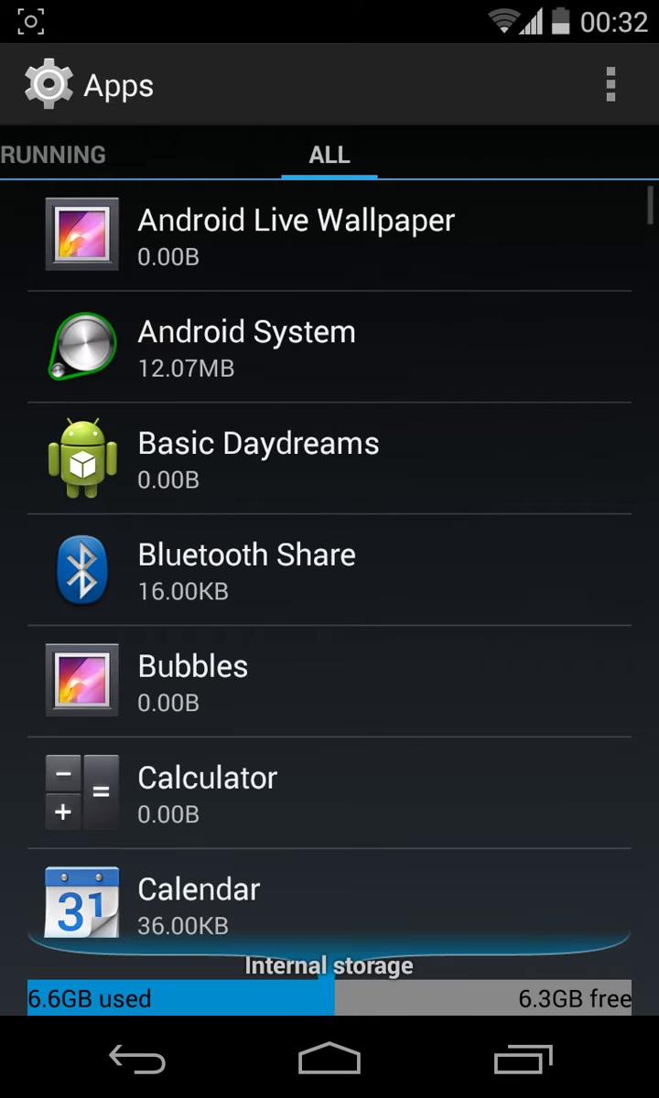
- Scroll through the All apps list to locate Google Services Framework
scroll("down", 3)
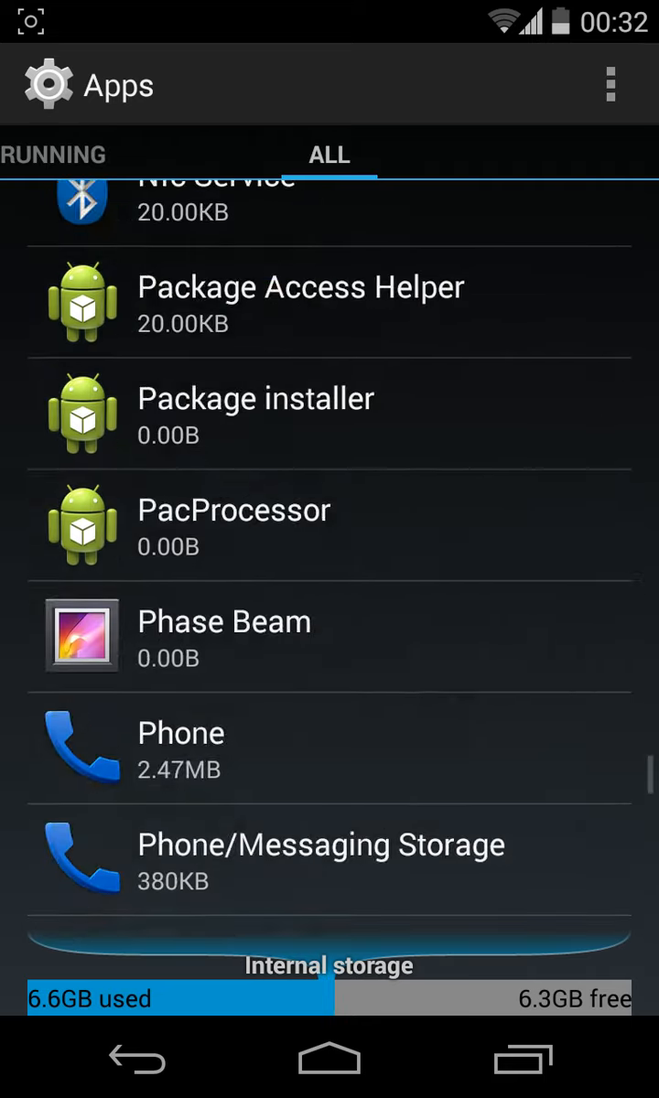
scroll("down", 3)
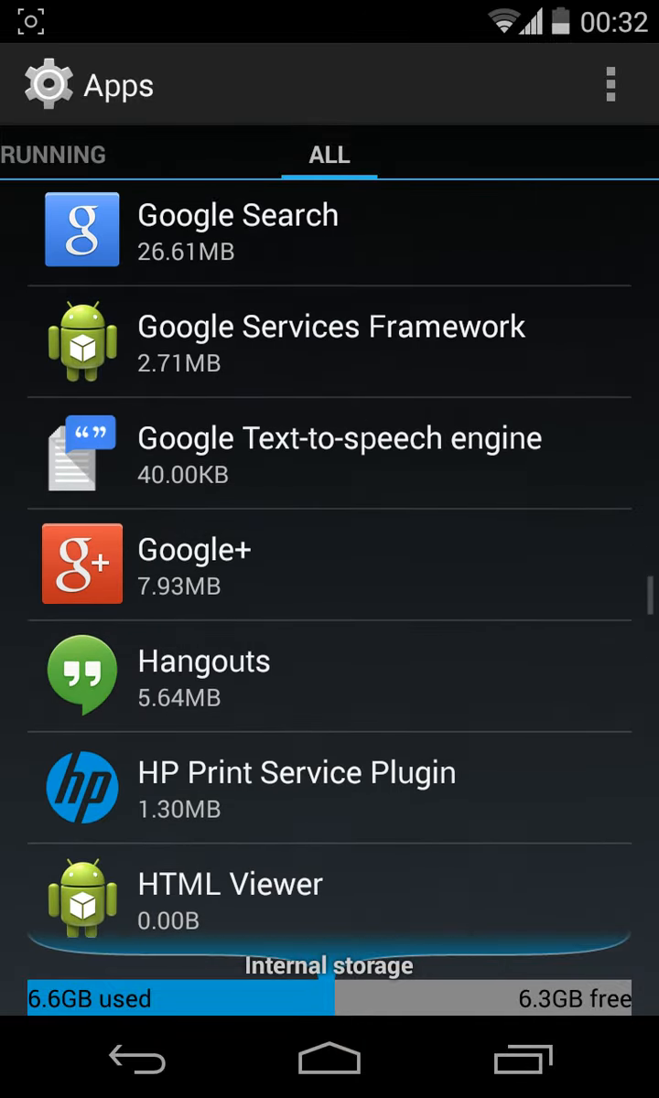
scroll("up", 3)
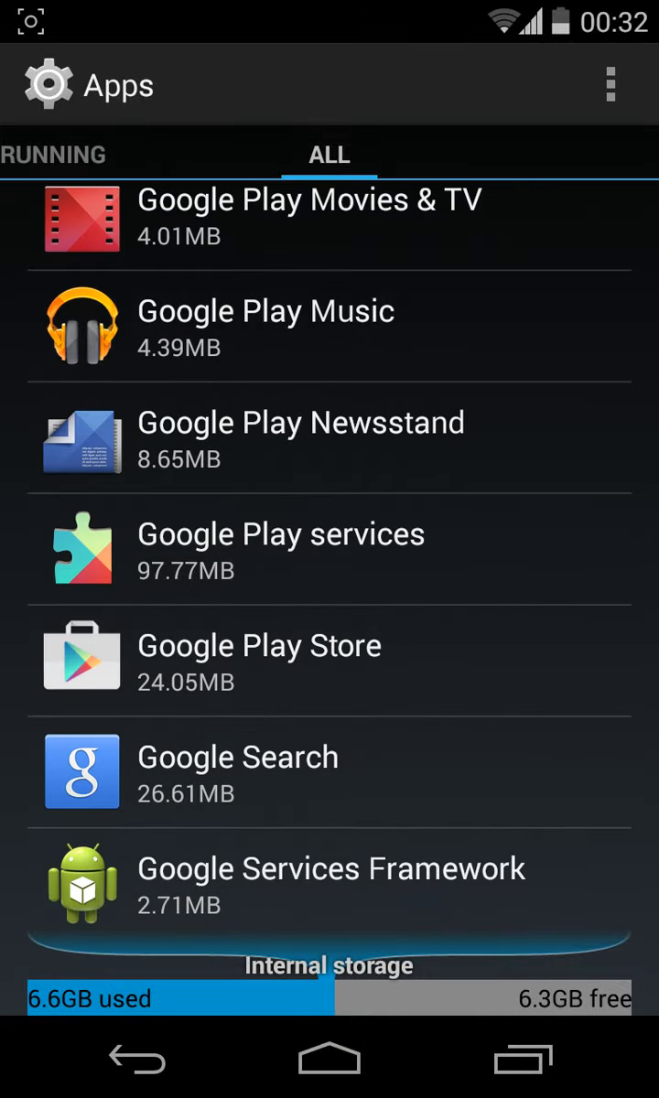
- Disable Google Services Framework notifications, confirm with OK, and go to the home screen
left_click(331, 885)
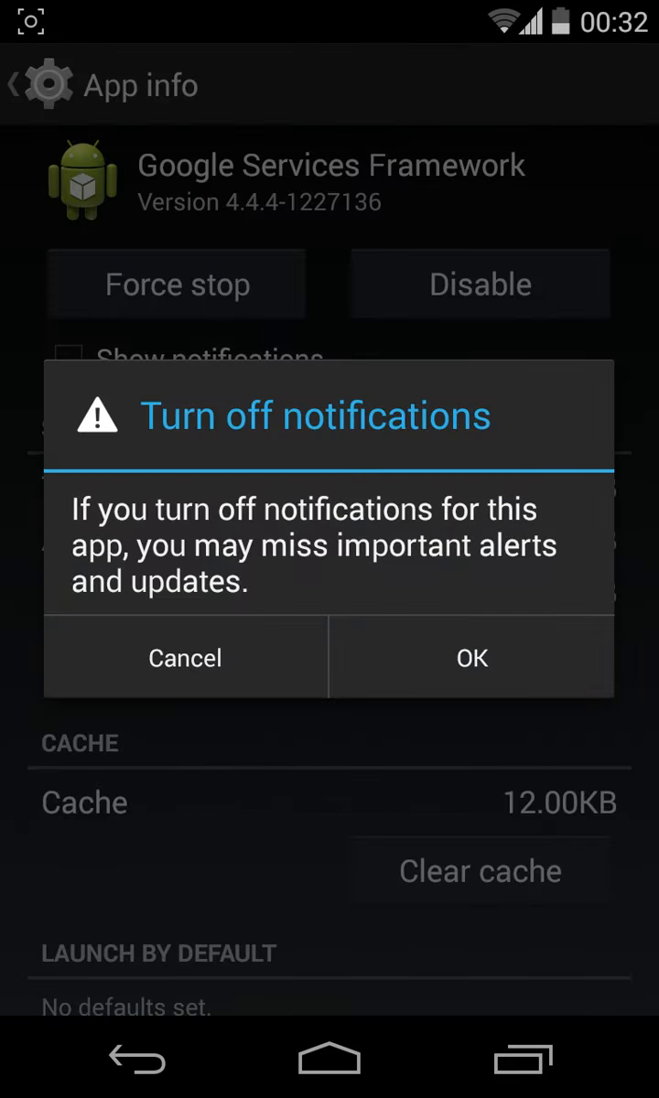
left_click(186, 657)
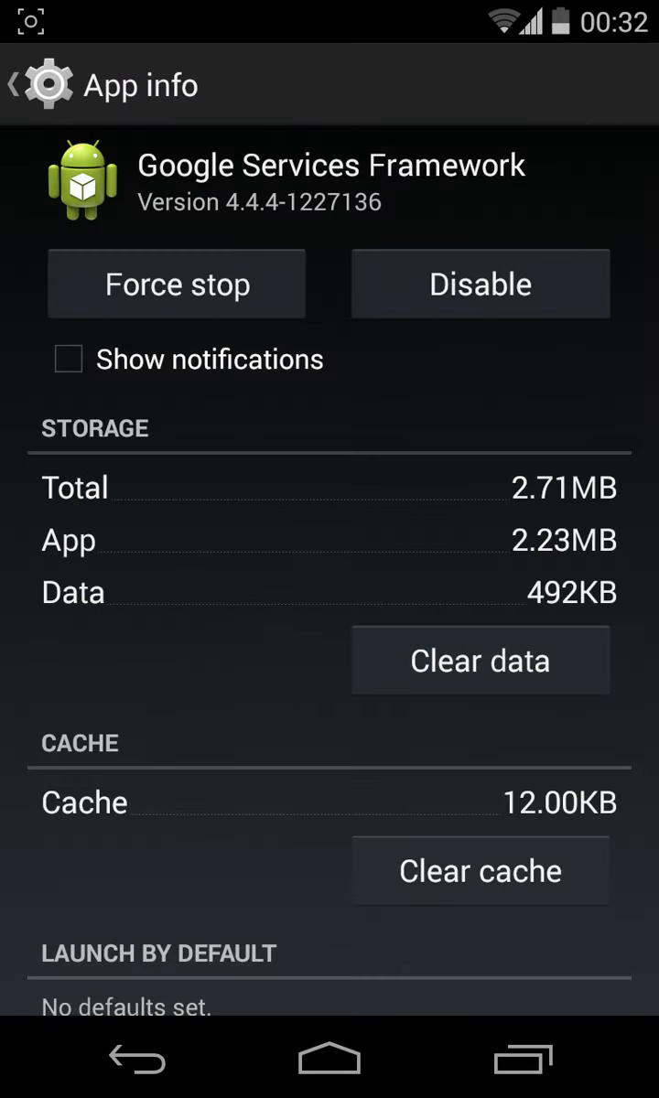
left_click(329, 1060)
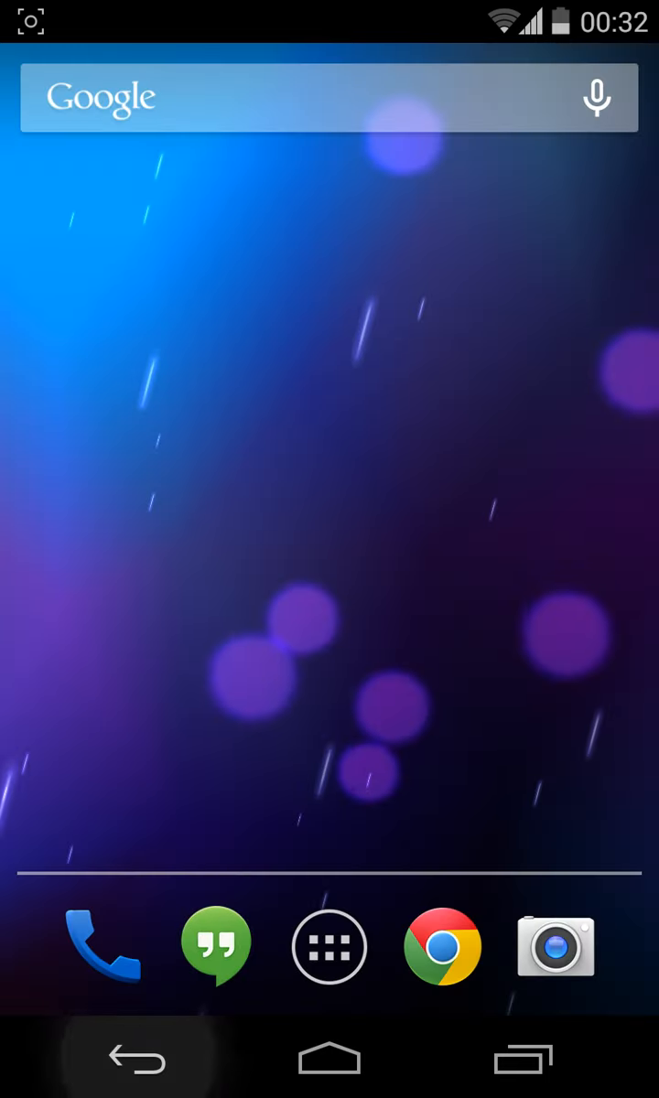